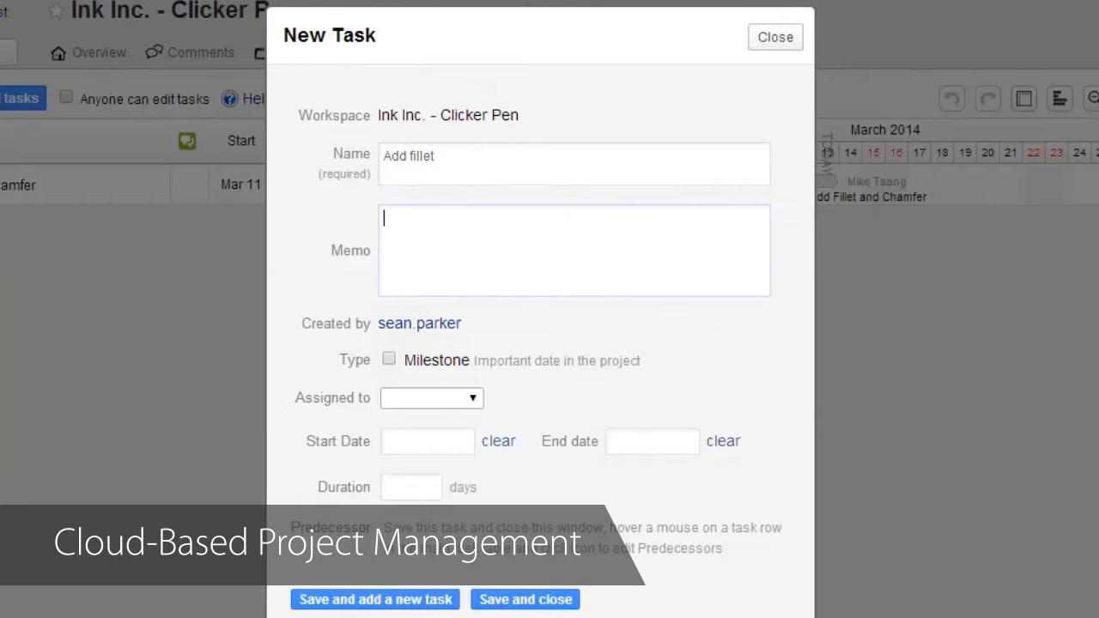
# Step: Write the task memo asking for a .5mm fillet at the tip and save the task
pyautogui.write('Please add')
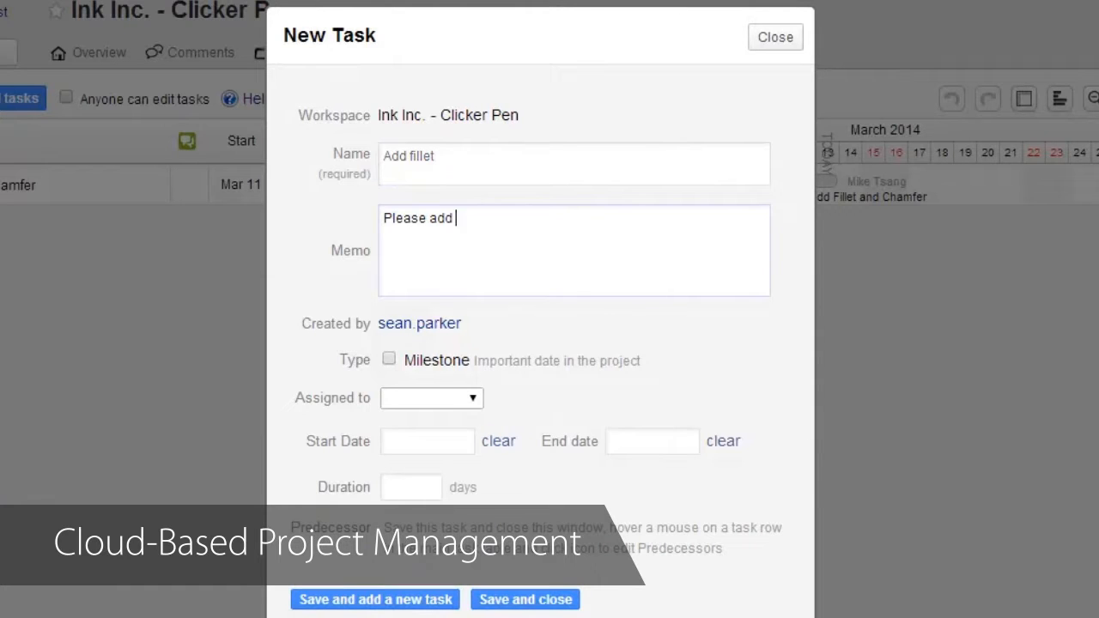
pyautogui.write('a .5mm fillet to the end of the tip as shown in the image')
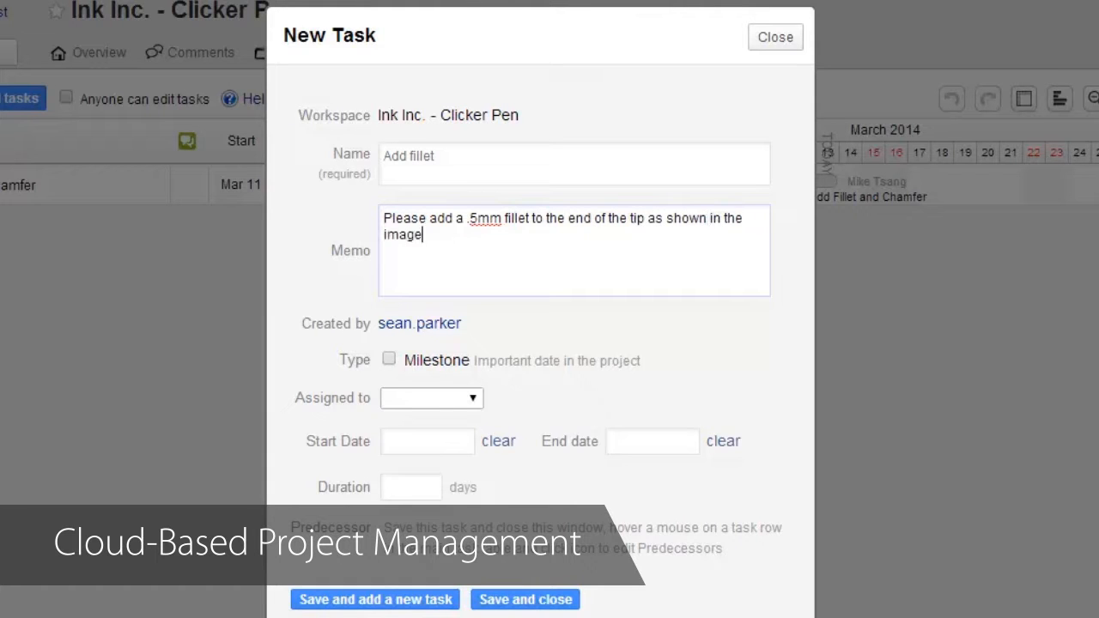
pyautogui.click(525, 599)
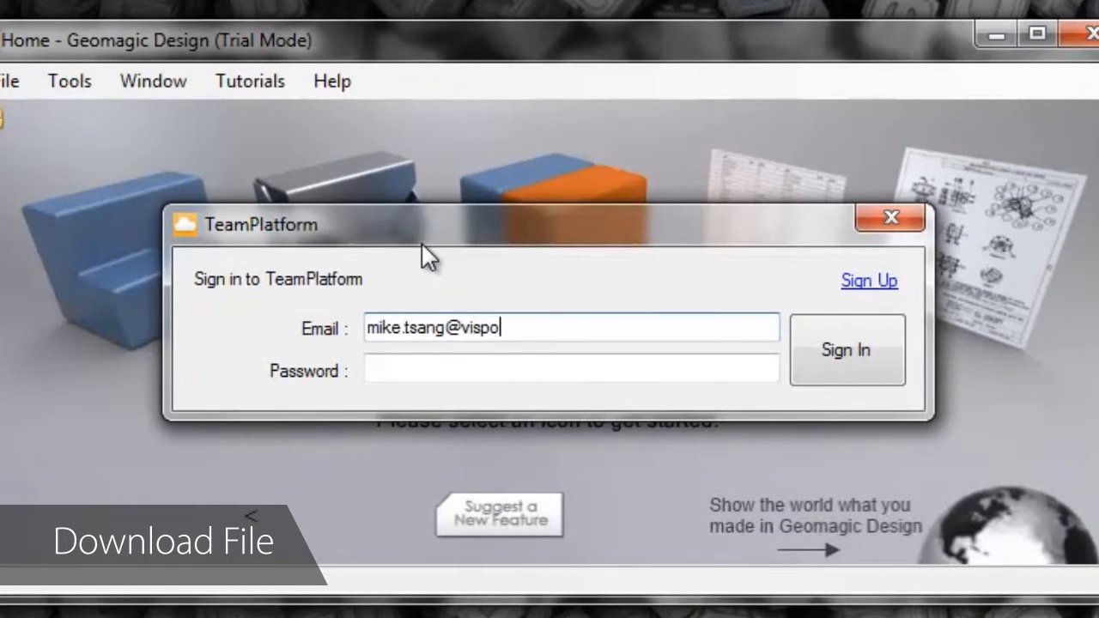
# Step: Sign into TeamPlatform with the password and enter the Ink Inc. - Clicker Pen workspace
pyautogui.write('***')
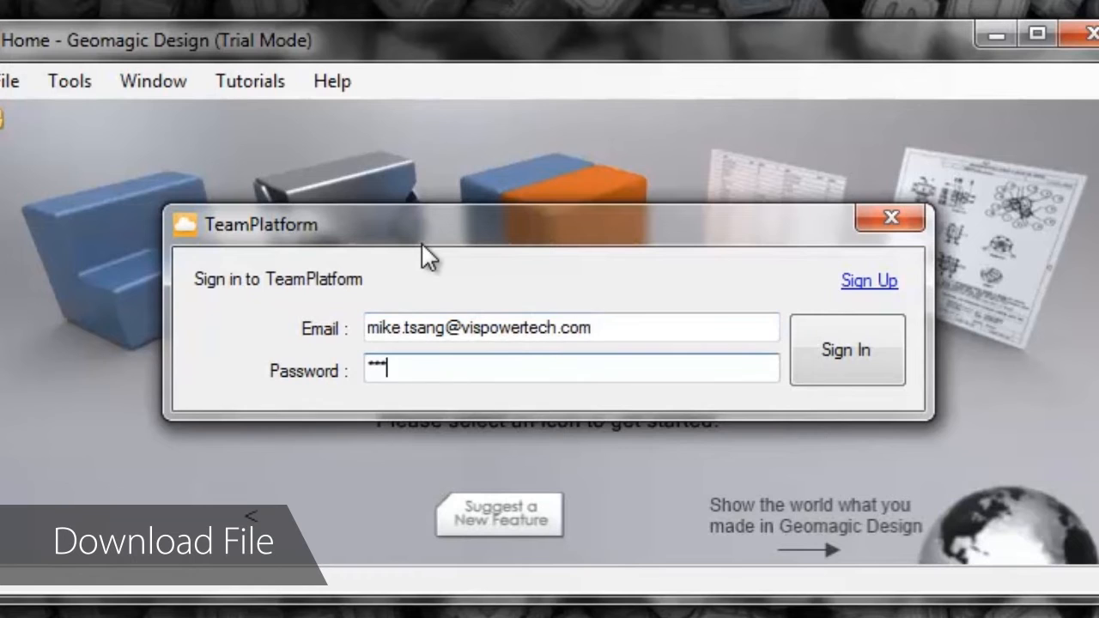
pyautogui.click(845, 351)
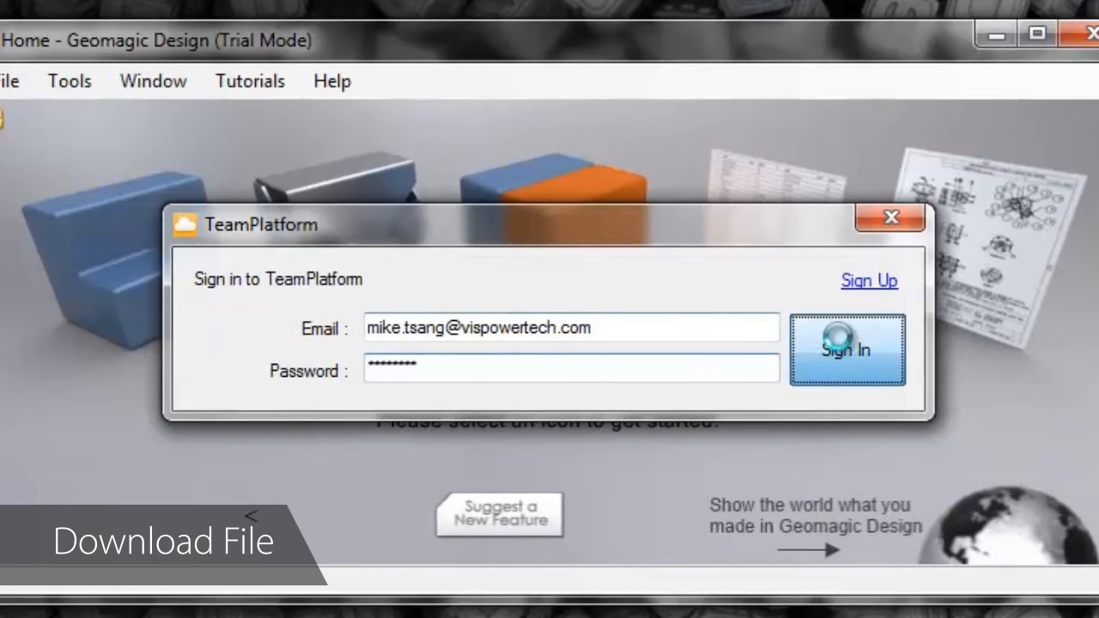
pyautogui.click(847, 349)
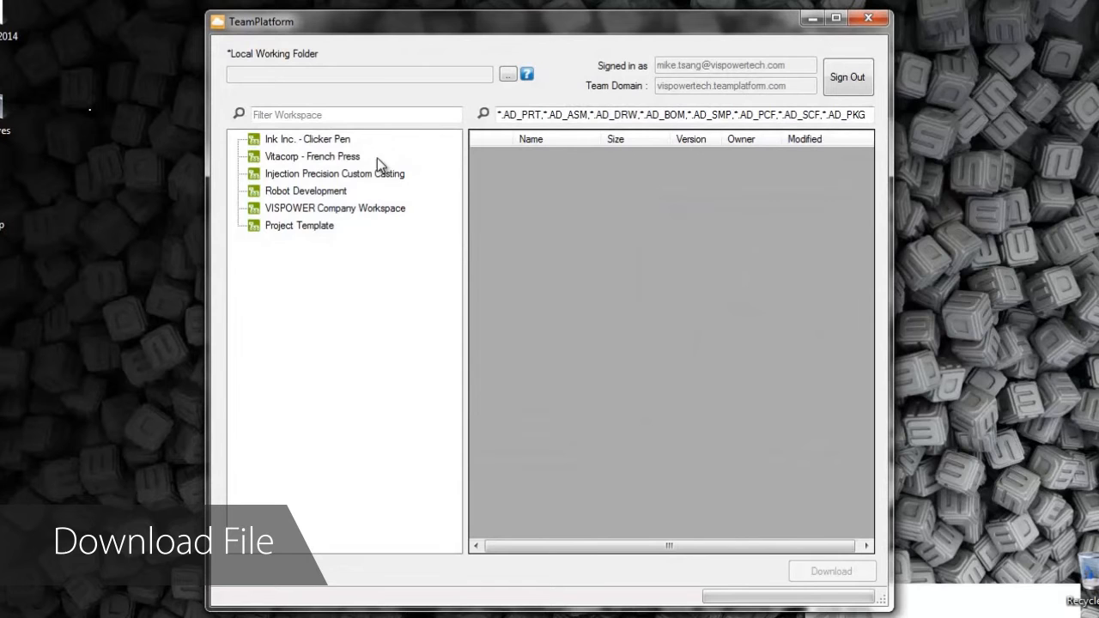
# Step: Download part05 AD_PRT from the 14-13-08 Updates folder into Geomagic Design
pyautogui.click(309, 138)
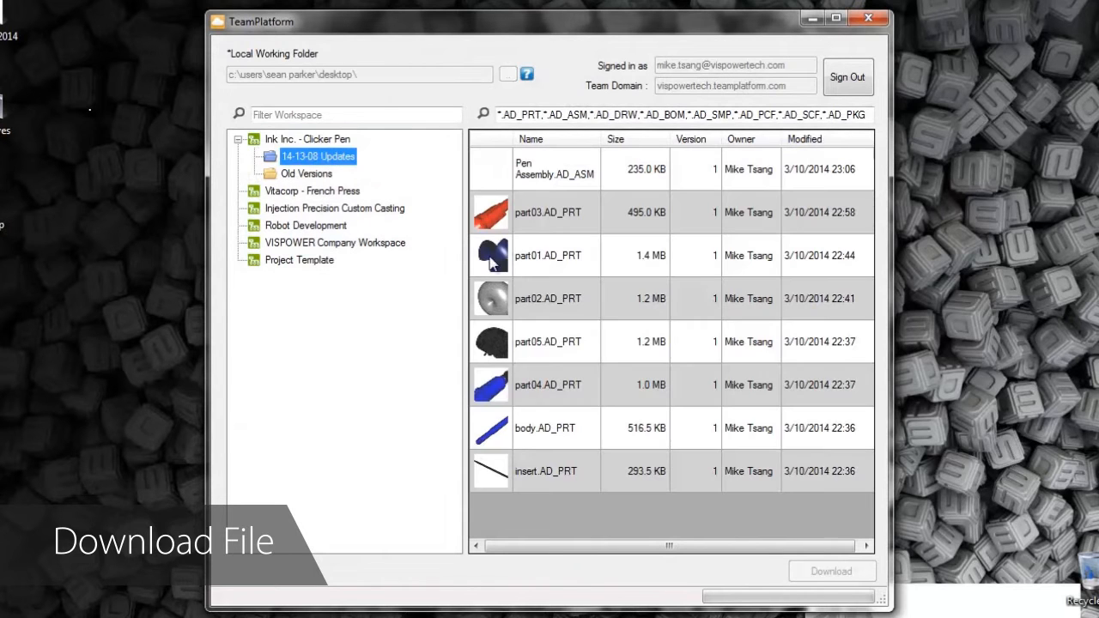
pyautogui.click(556, 340)
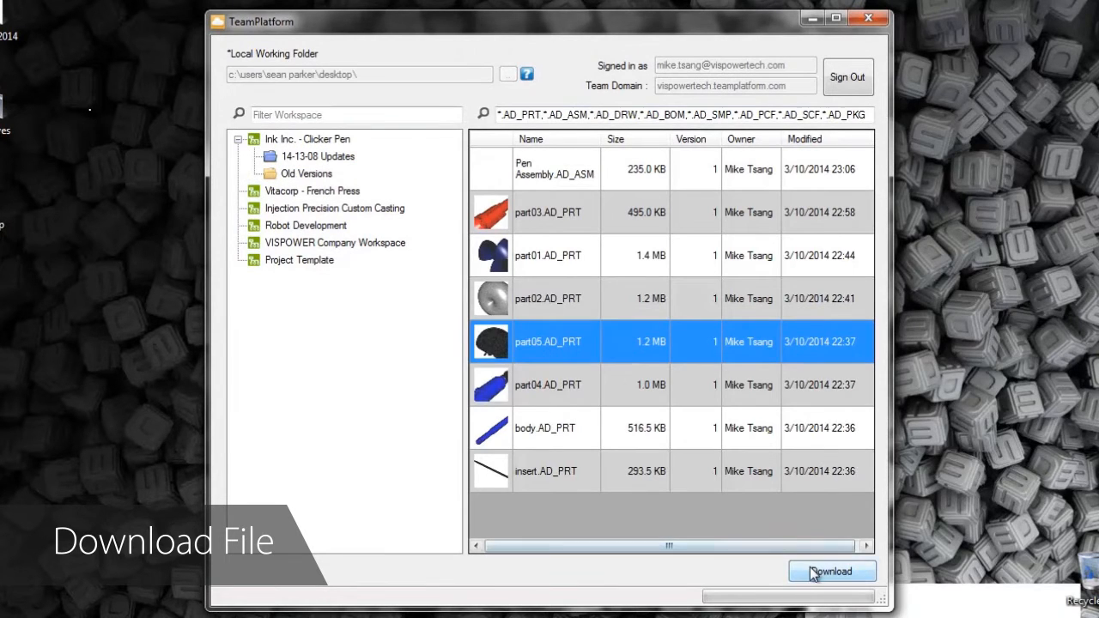
pyautogui.click(831, 570)
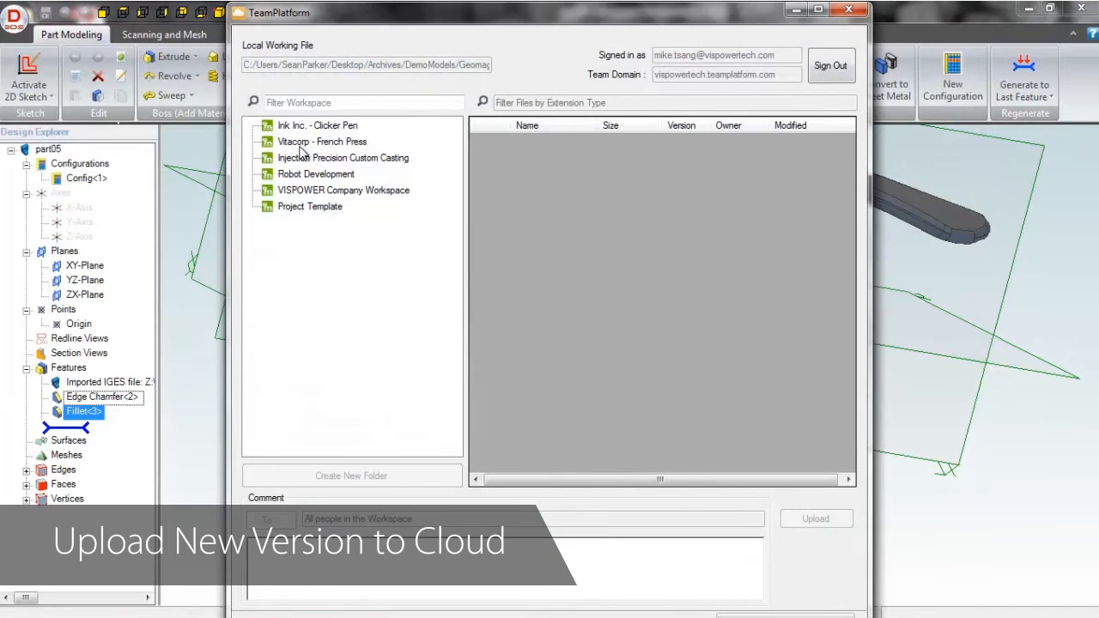
# Step: Upload part05 to the Clicker Pen updates folder with a fillet-and-chamfer comment
pyautogui.click(350, 476)
pyautogui.write('Added fillet and chamf')
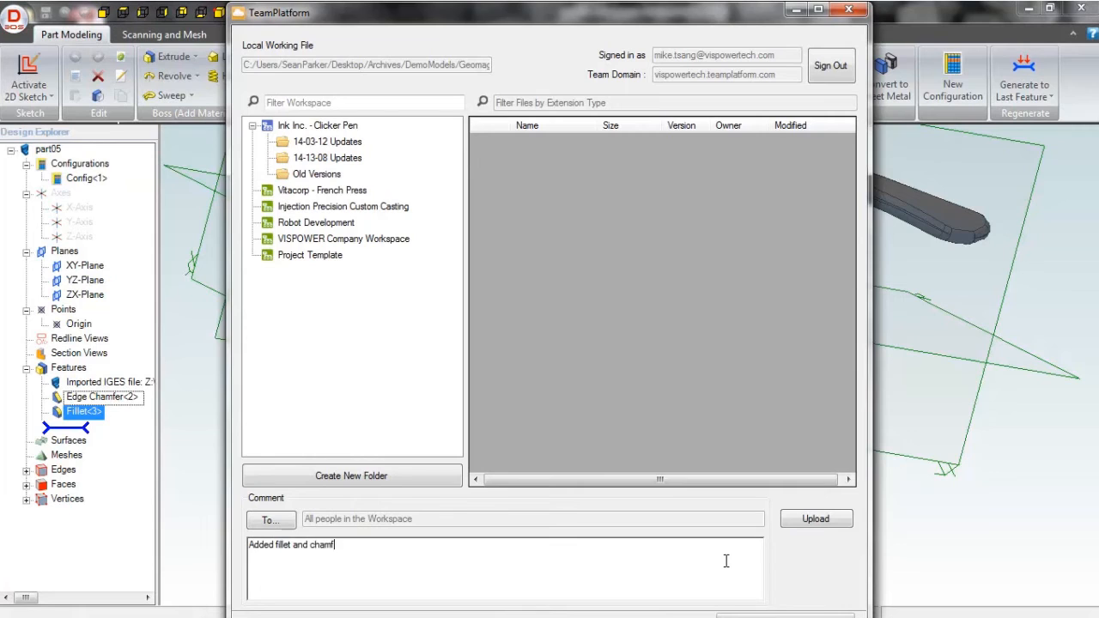
pyautogui.click(814, 519)
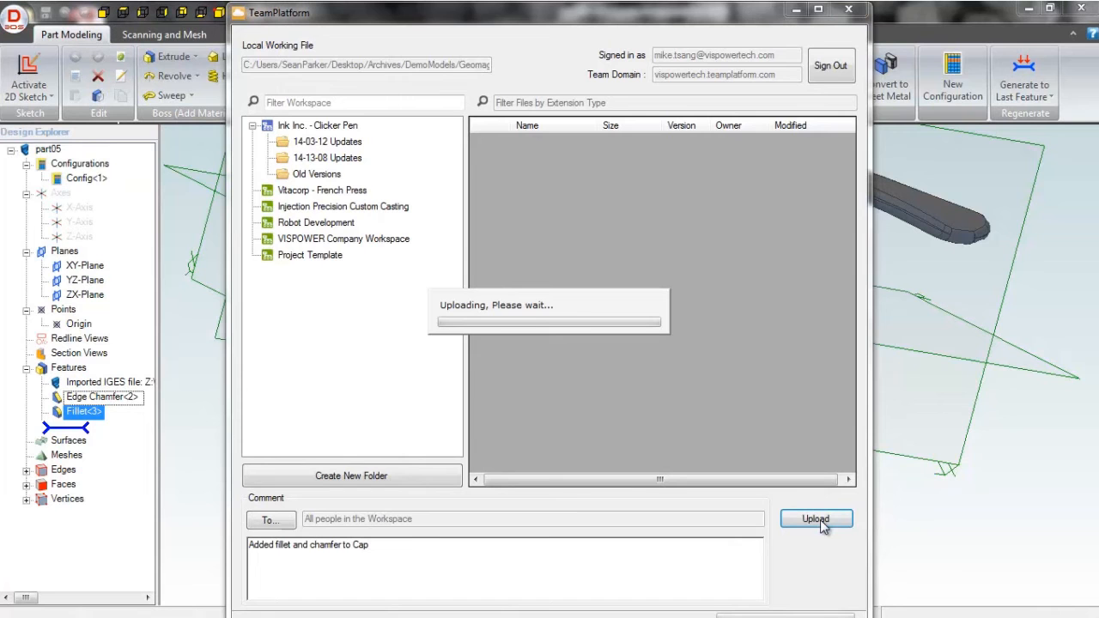
pyautogui.click(814, 519)
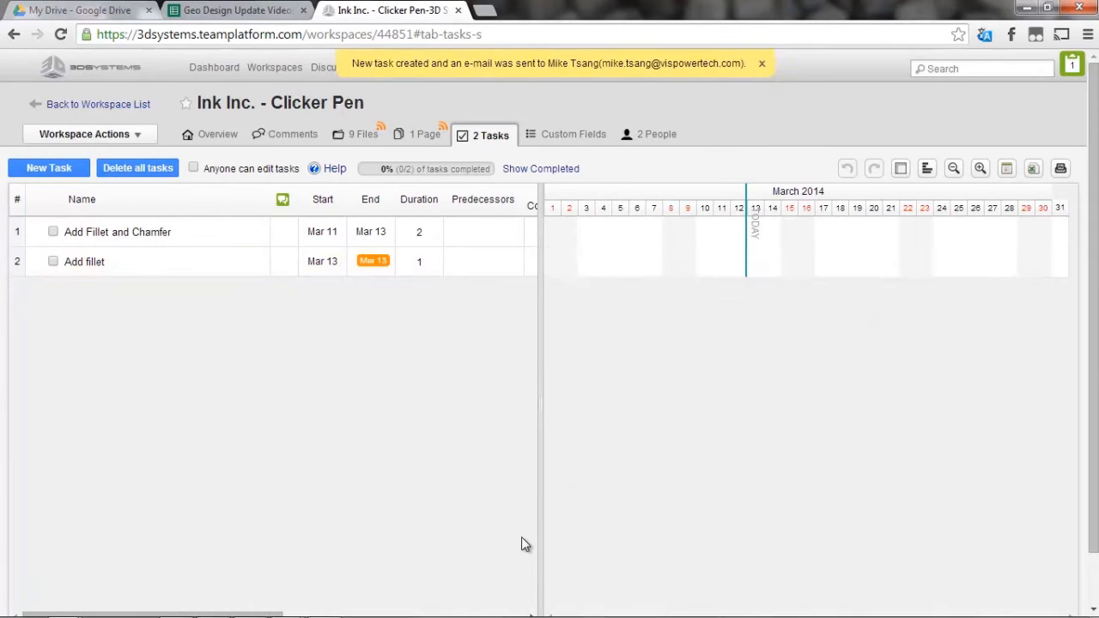